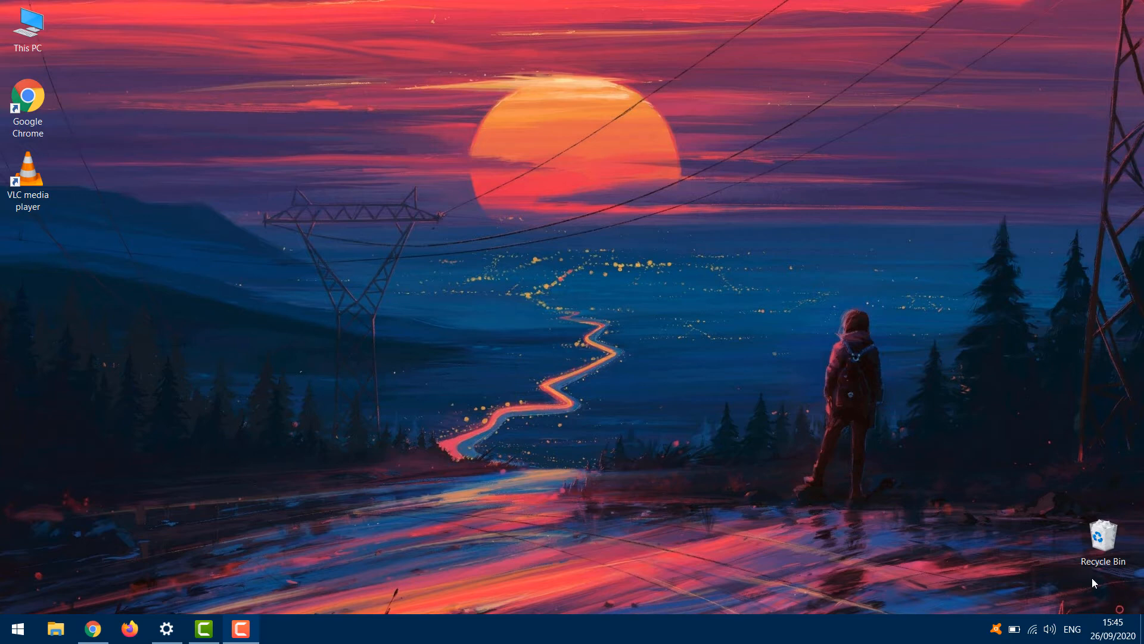
mouse_move(880, 553)
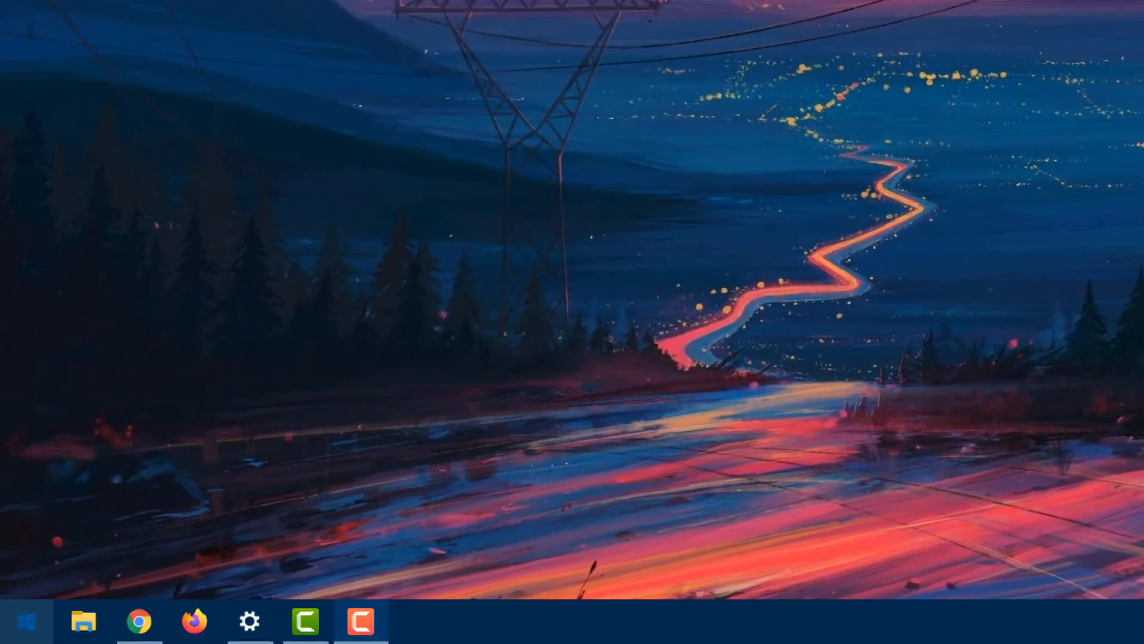
Step: Search the Start Menu for "run" and launch the Run dialog
click(26, 621)
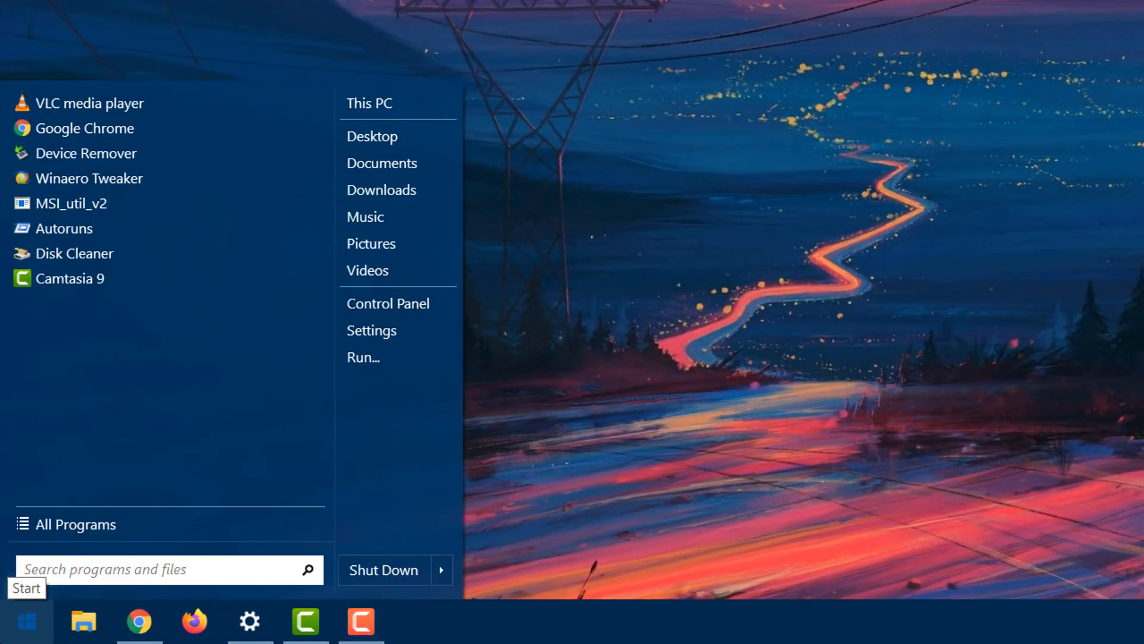
text(run)
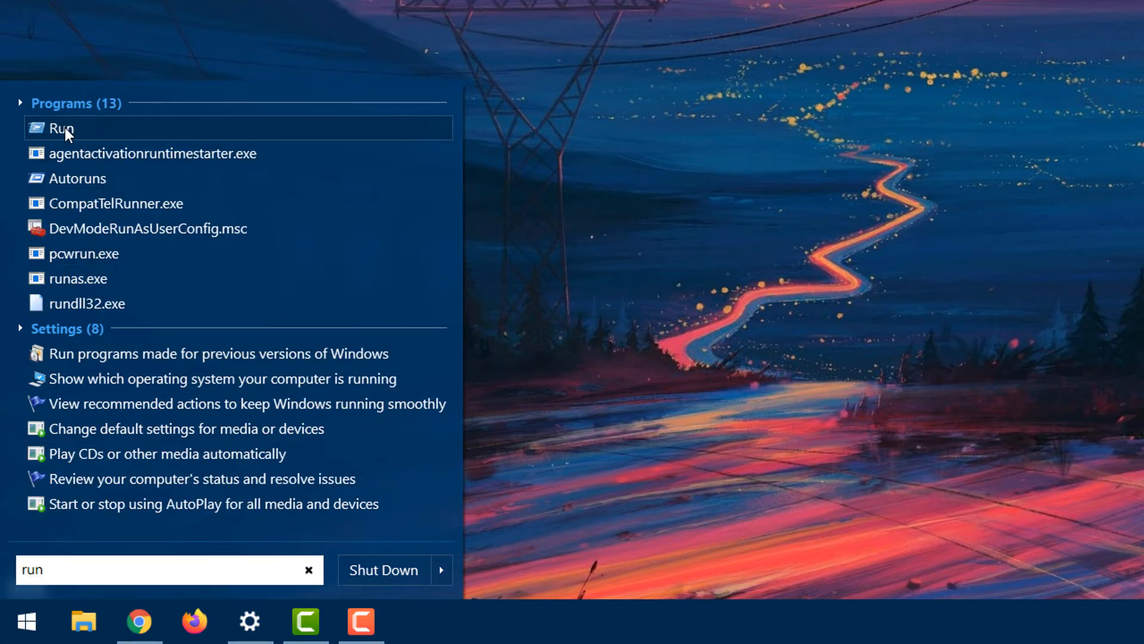
click(60, 129)
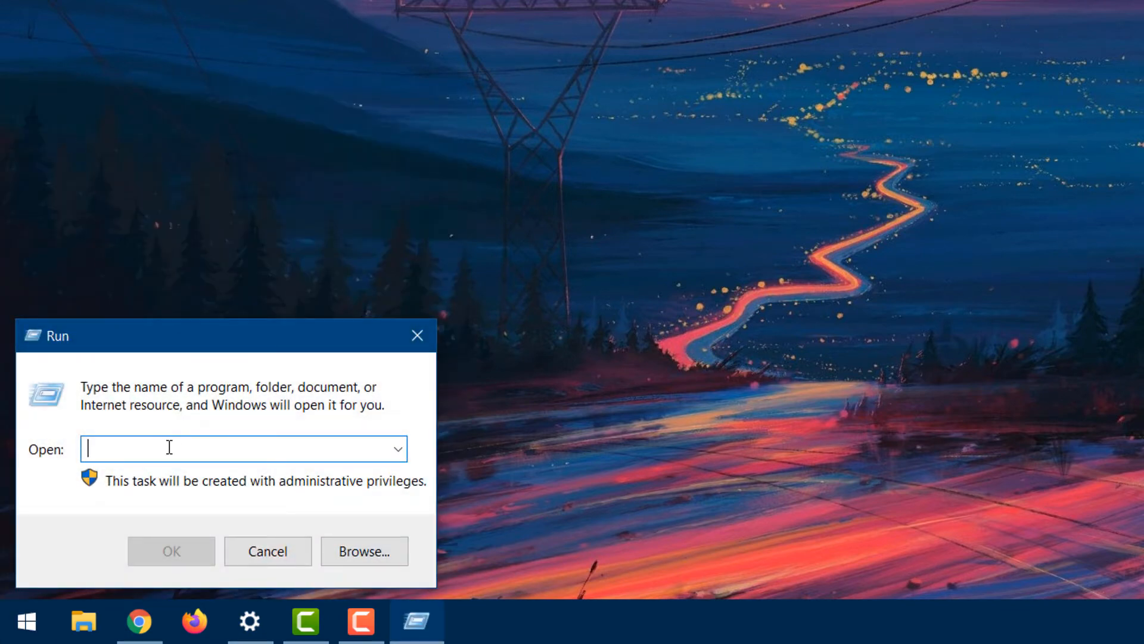
Step: Run "shell:Common Startup" to open the all-users Startup folder
text(shell:Common Startup)
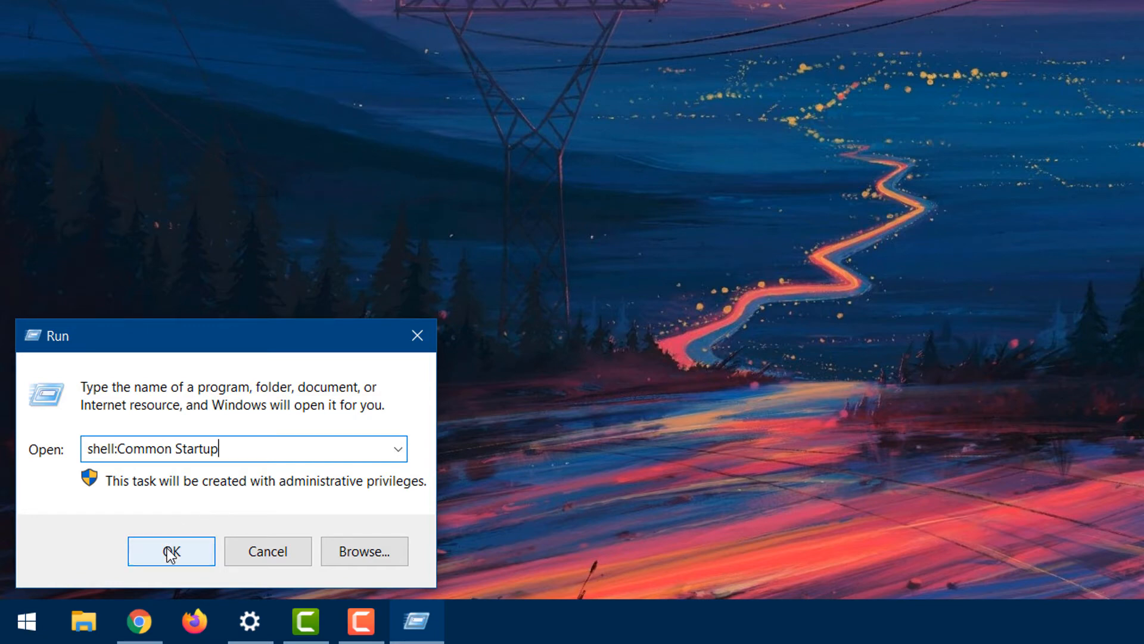
click(171, 551)
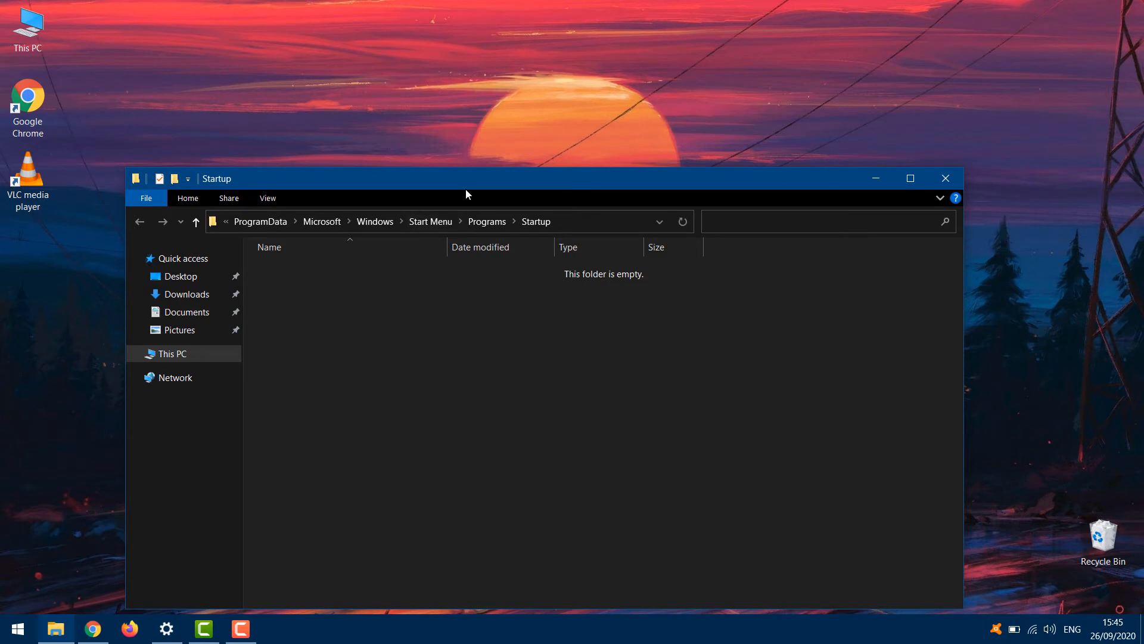
Step: Move the Startup window right to uncover the Chrome and VLC desktop icons
drag(468, 178, 581, 154)
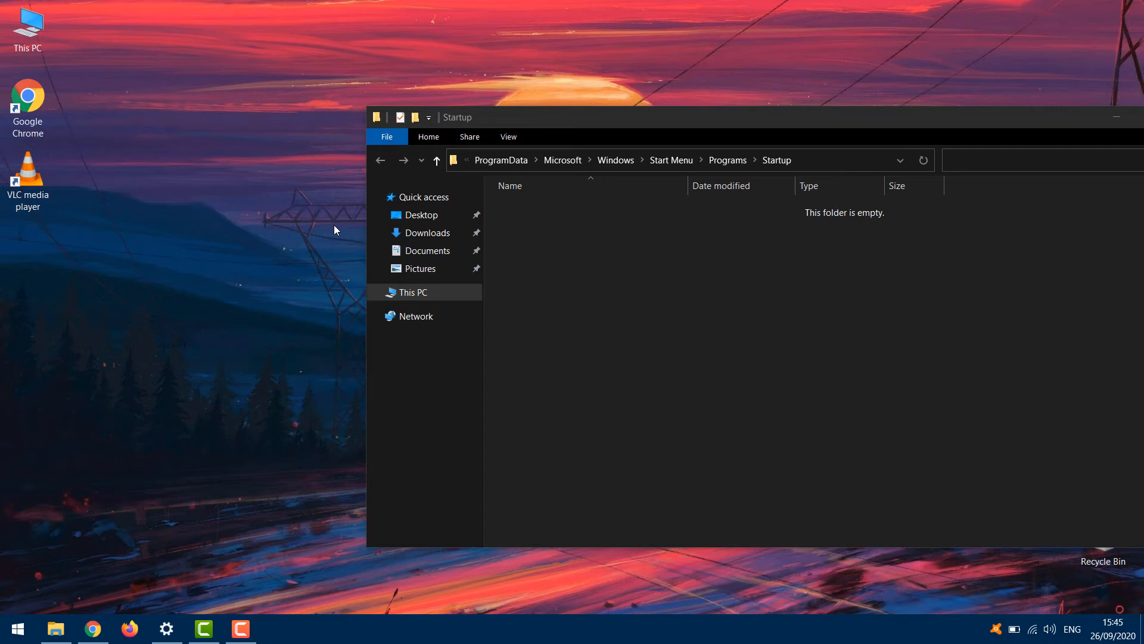
mouse_move(264, 217)
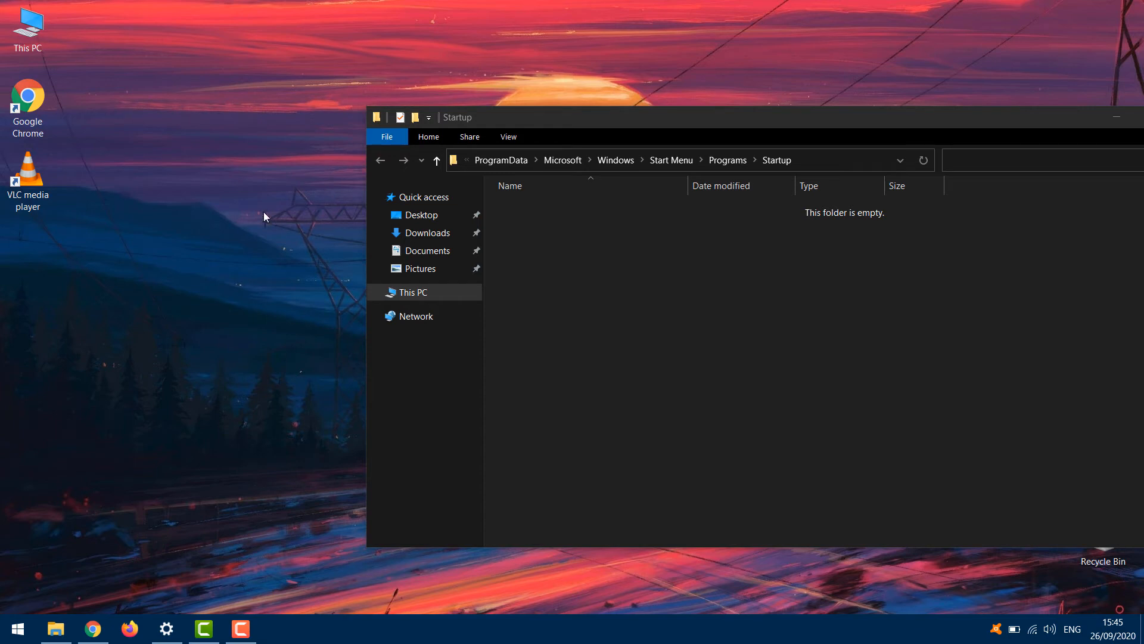
mouse_move(64, 120)
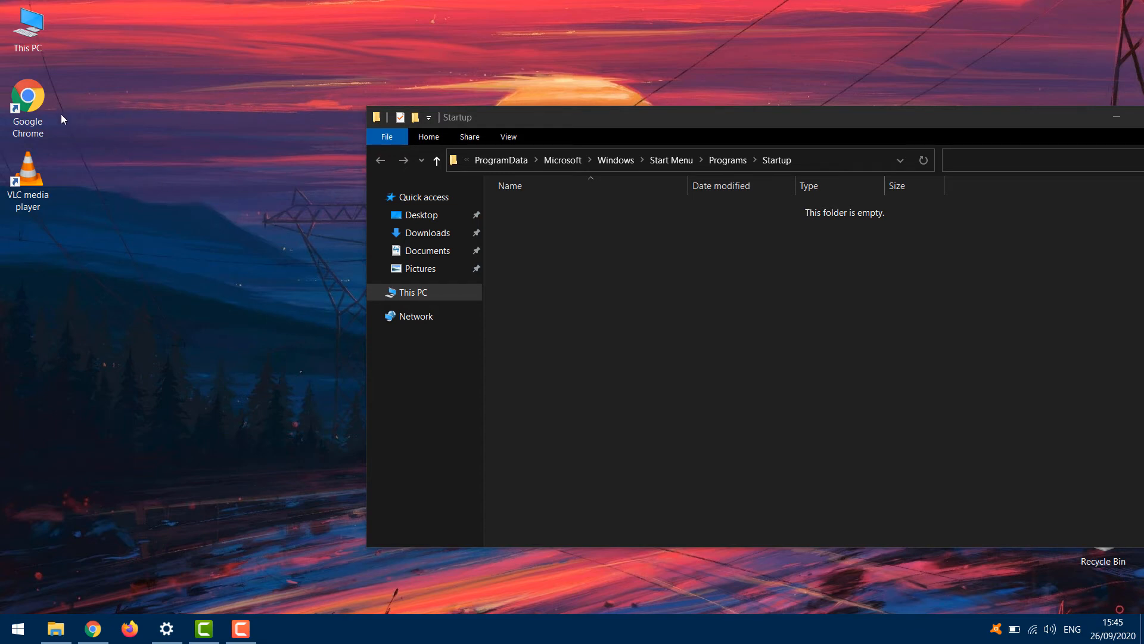
Step: Create a chrome.exe shortcut in Chrome's Application folder and move it into Startup
right_click(27, 97)
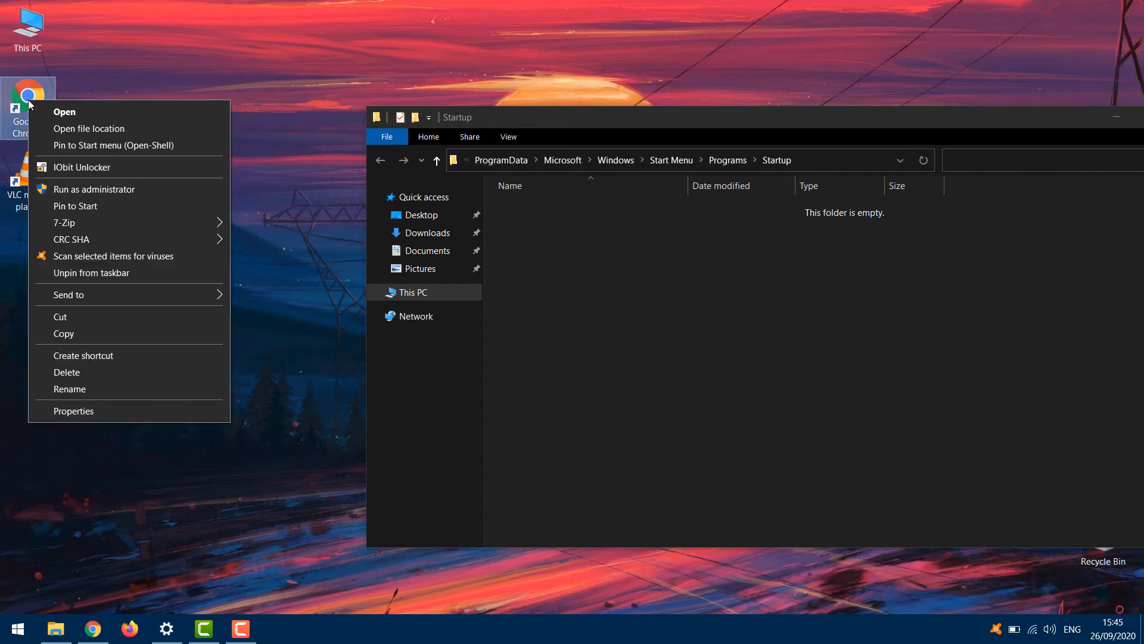
mouse_move(88, 129)
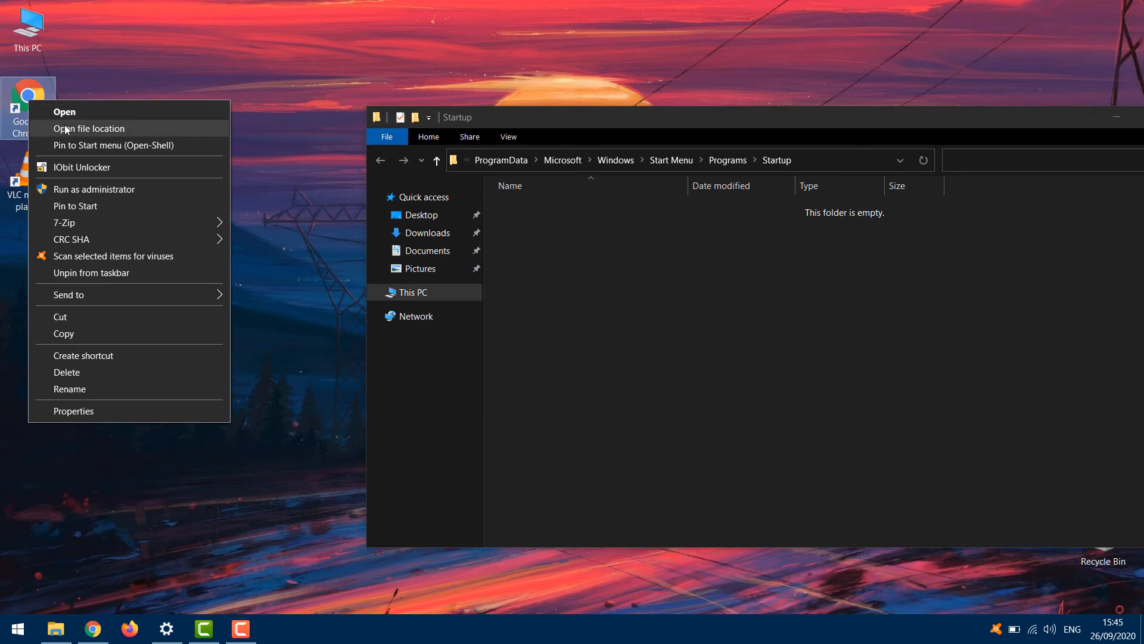
click(89, 129)
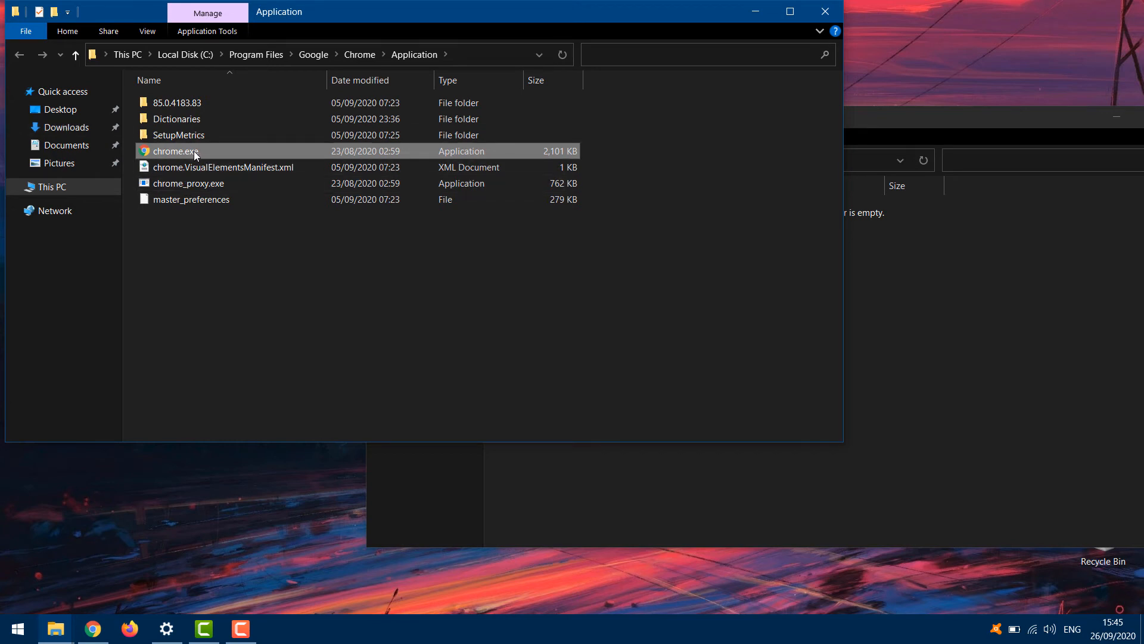
right_click(176, 151)
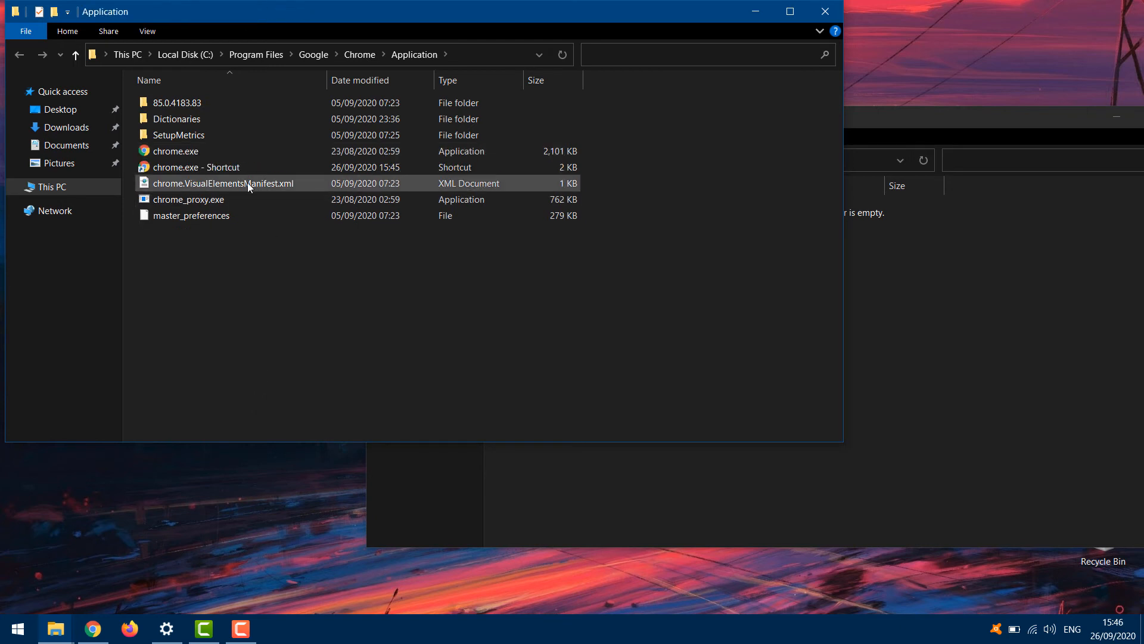
click(195, 167)
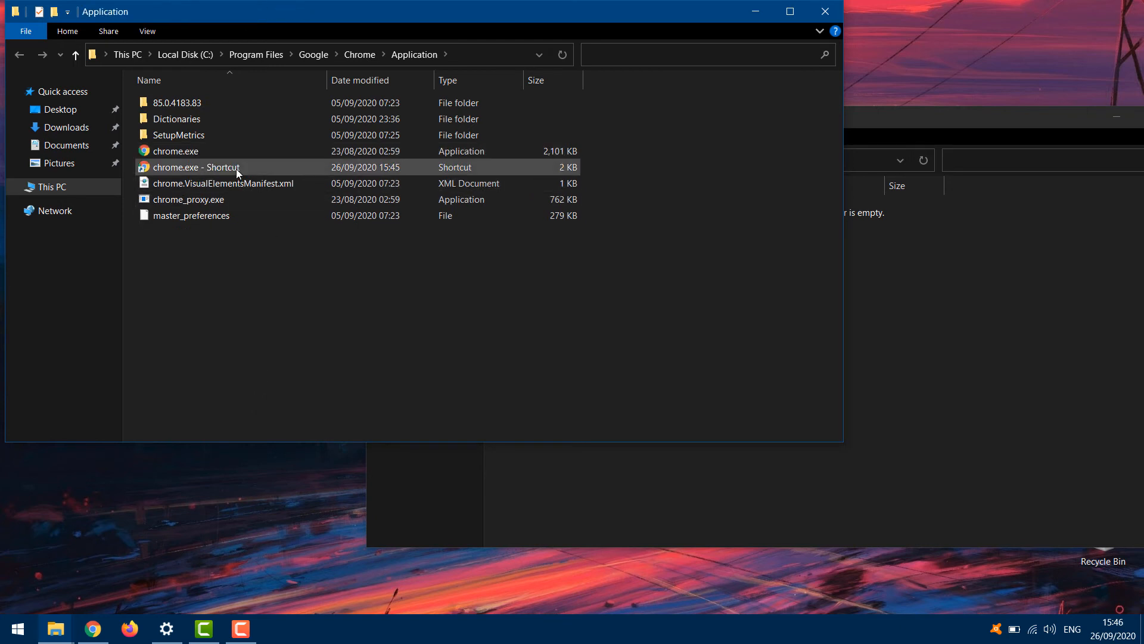
drag(195, 167, 660, 437)
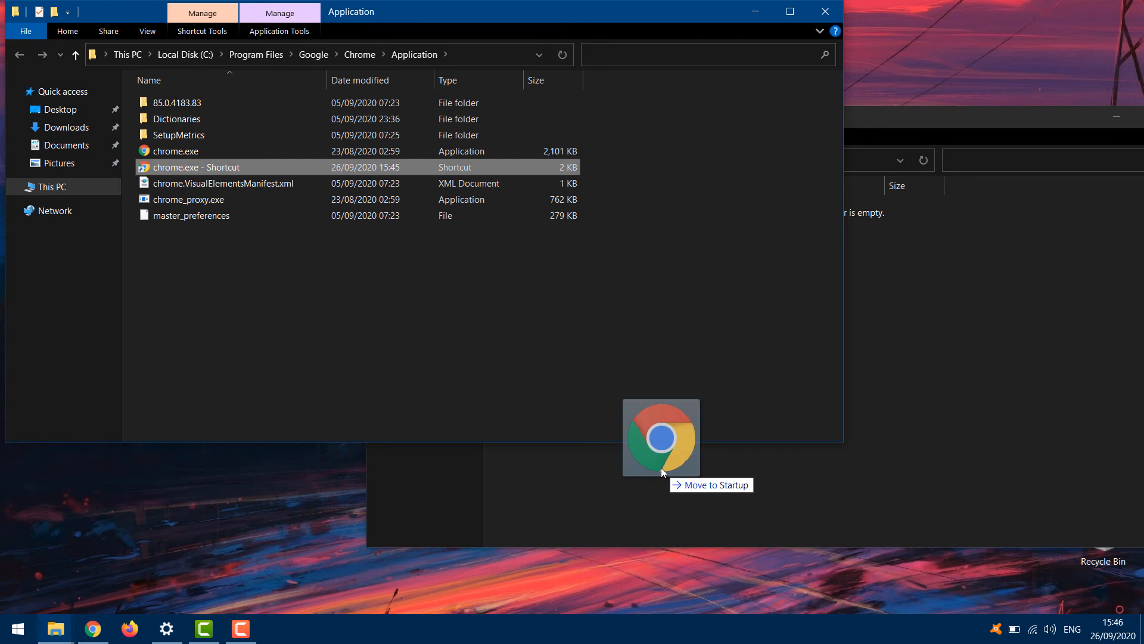
drag(660, 436, 707, 484)
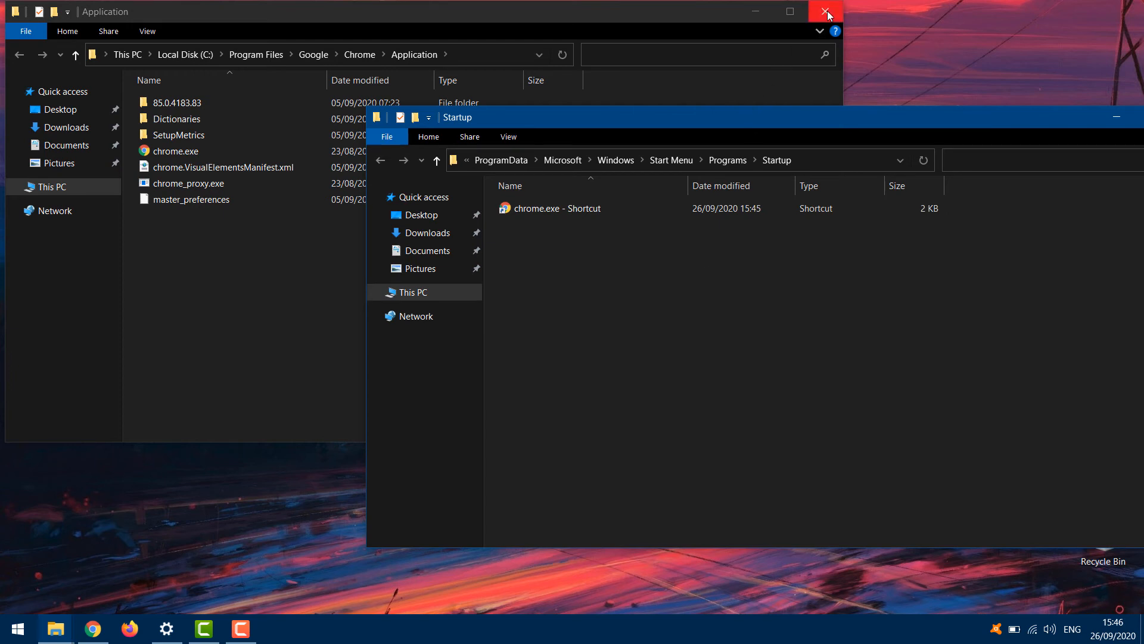
Step: Close Chrome's folder and create a vlc.exe shortcut in VLC's program folder
click(826, 13)
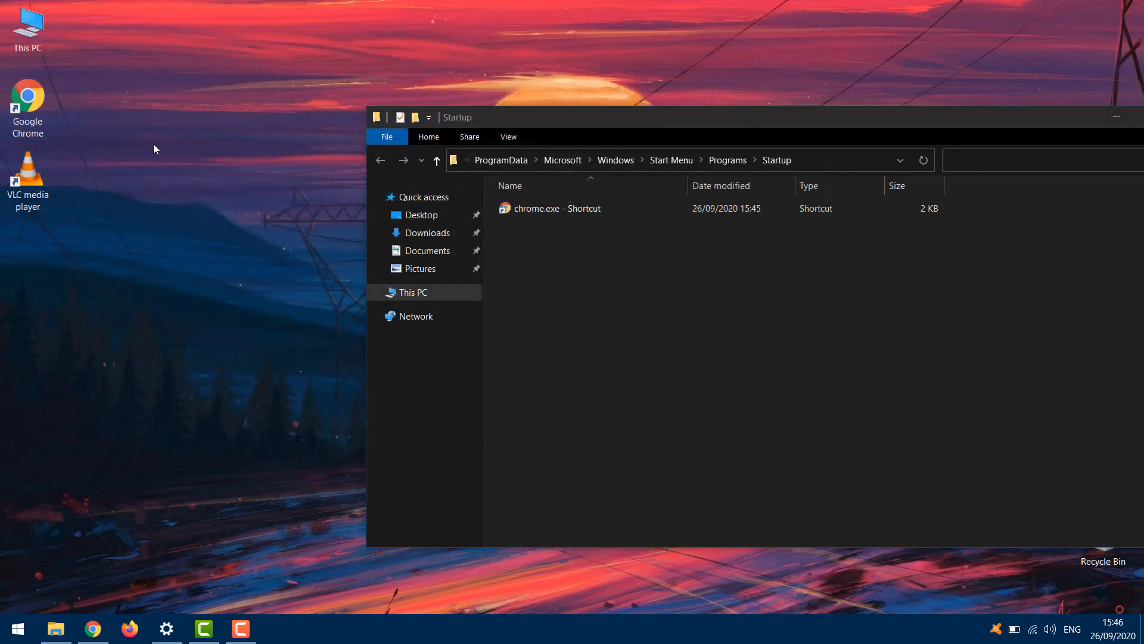
right_click(27, 168)
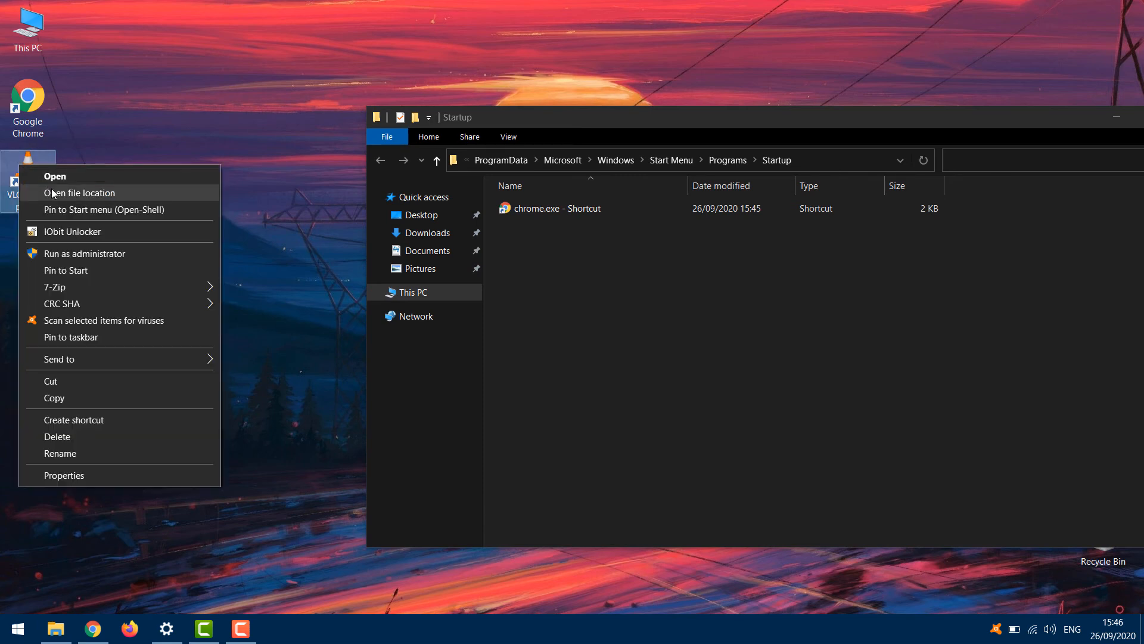
click(78, 193)
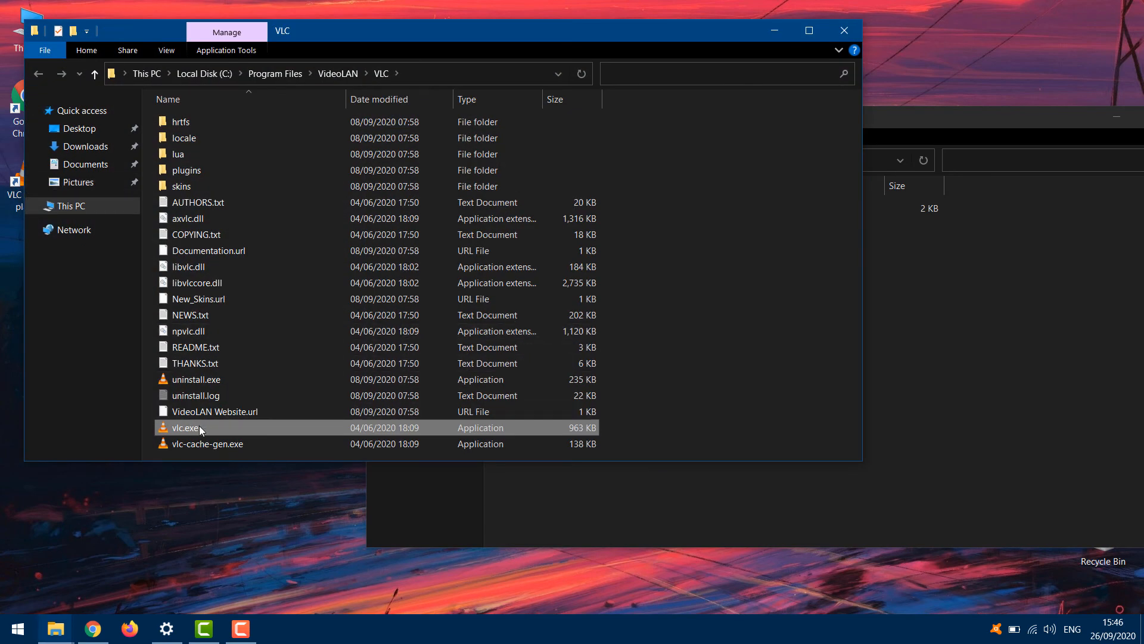
right_click(185, 427)
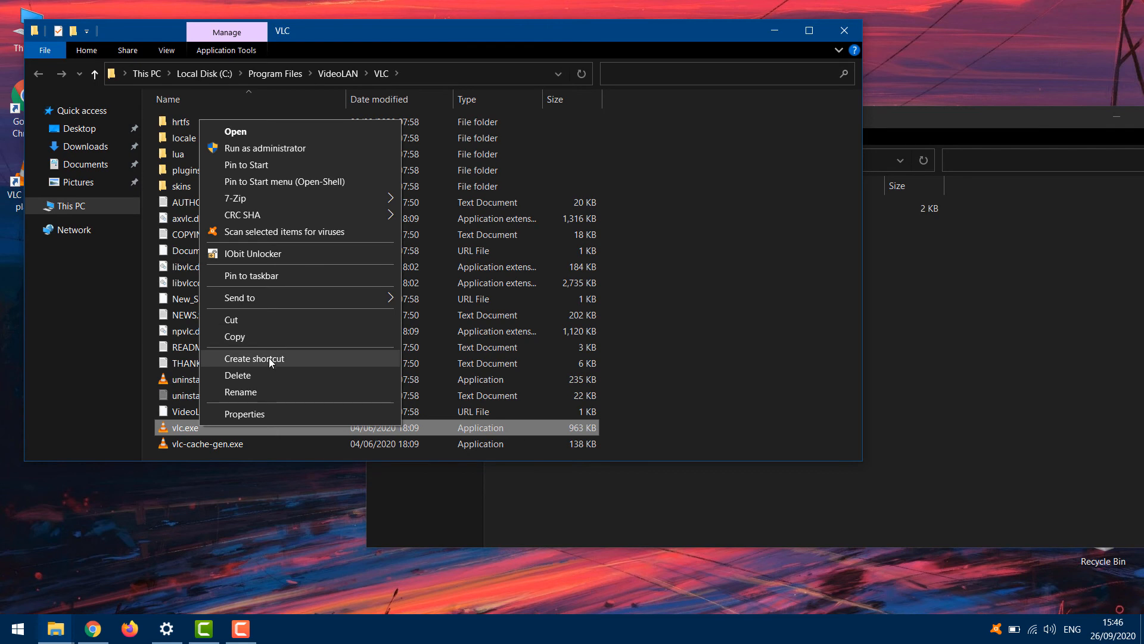
click(255, 358)
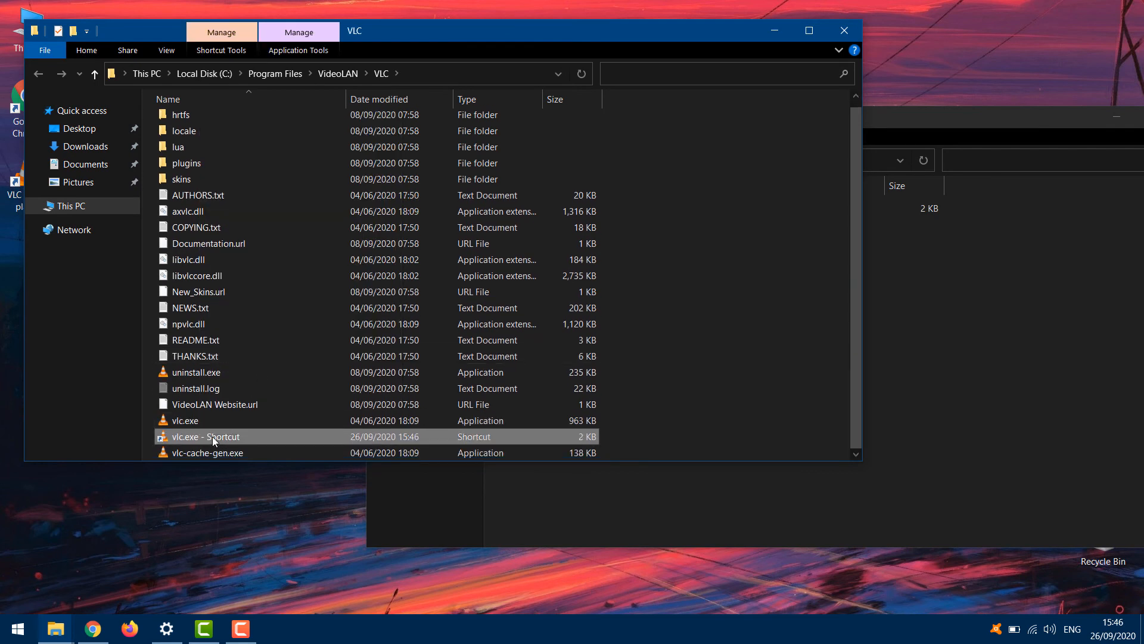